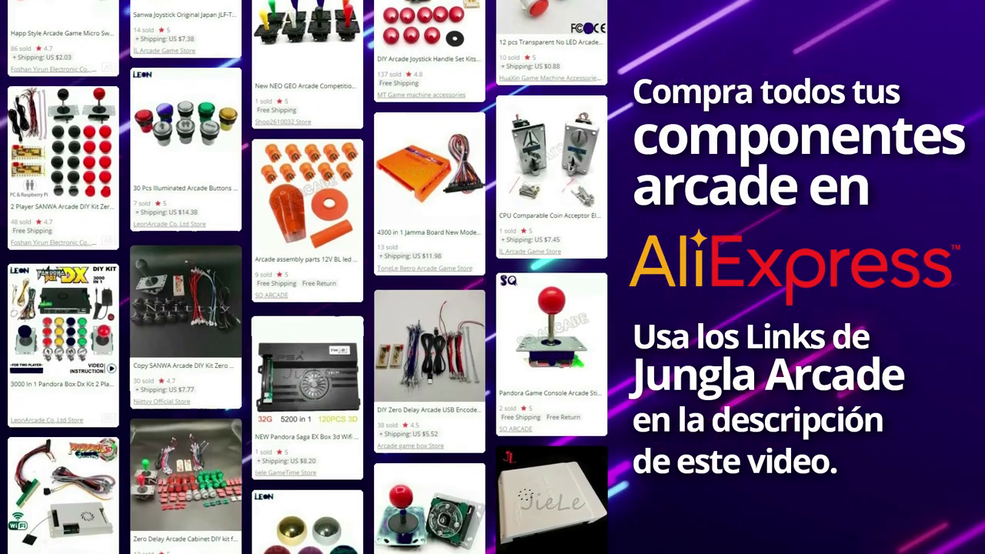
scroll("down", 3)
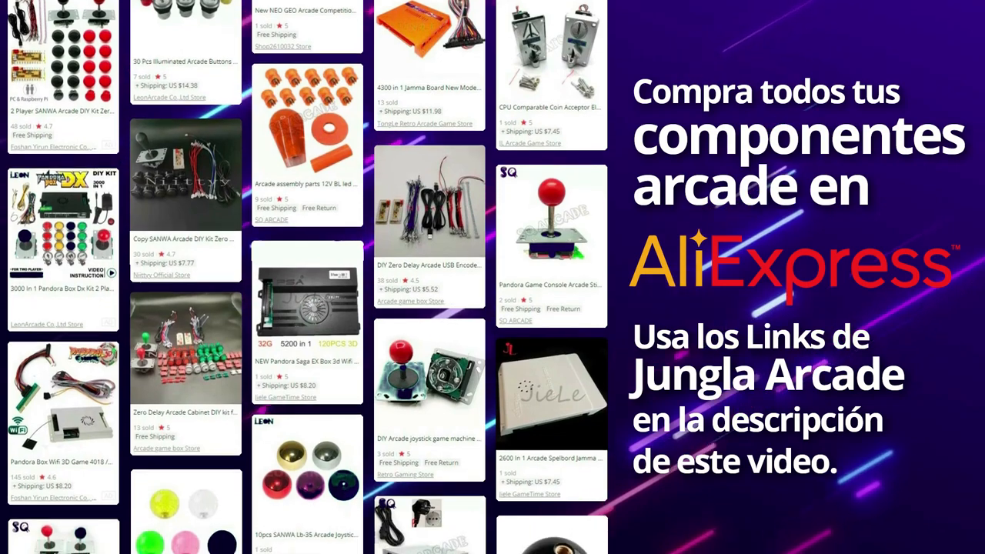
scroll("down", 3)
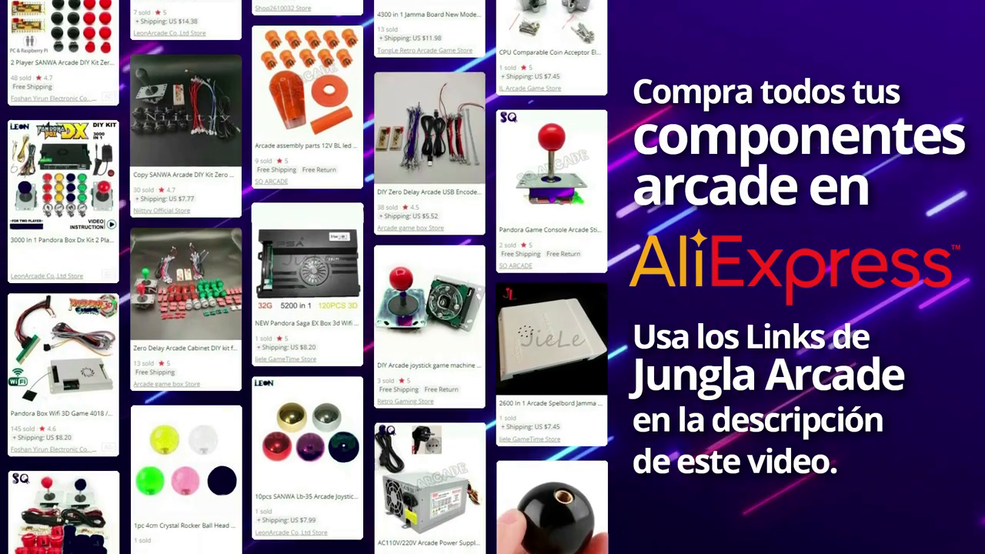
scroll("down", 3)
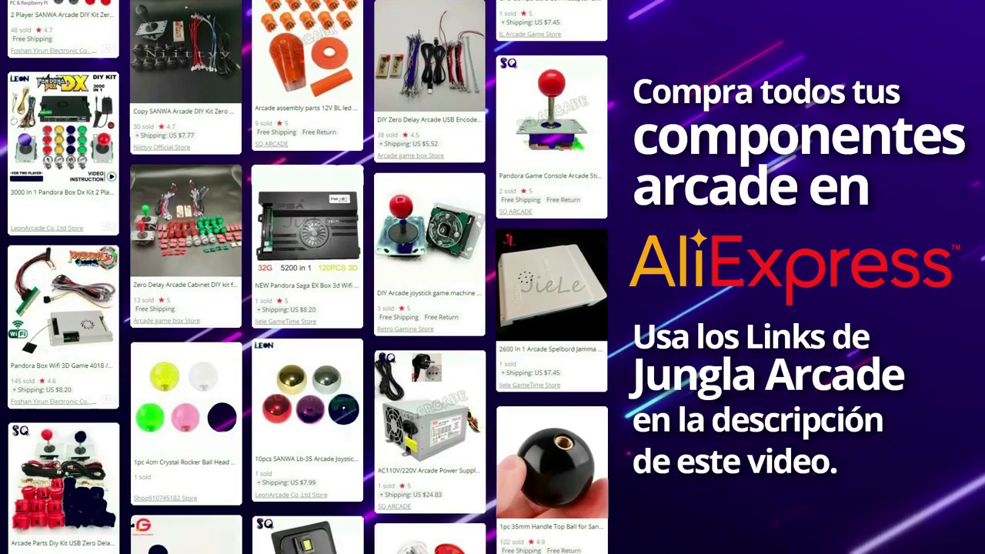
scroll("down", 3)
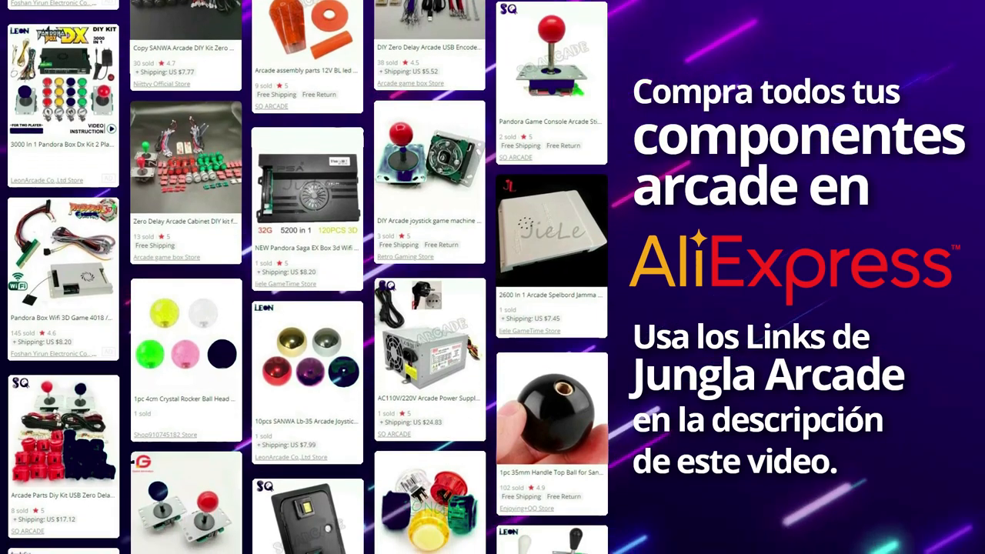
scroll("down", 3)
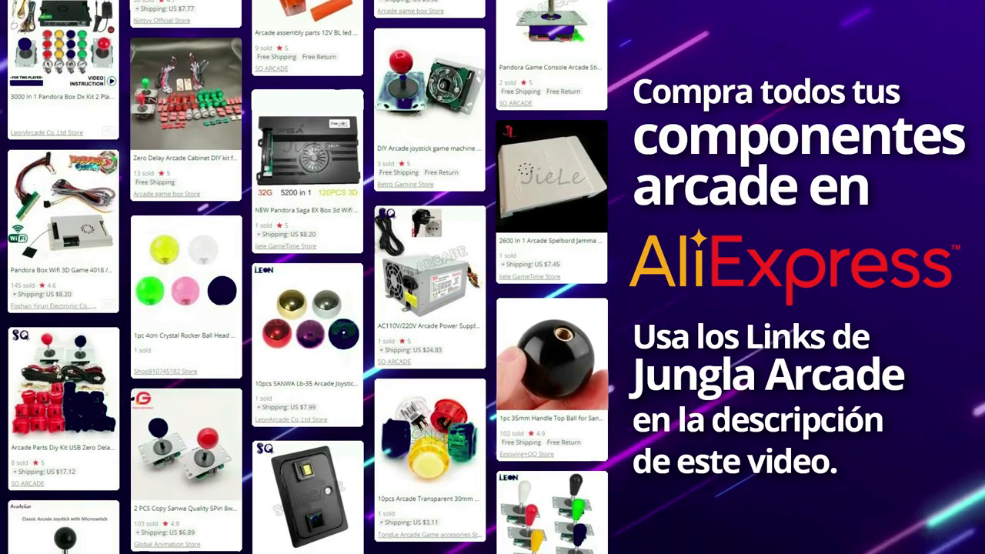